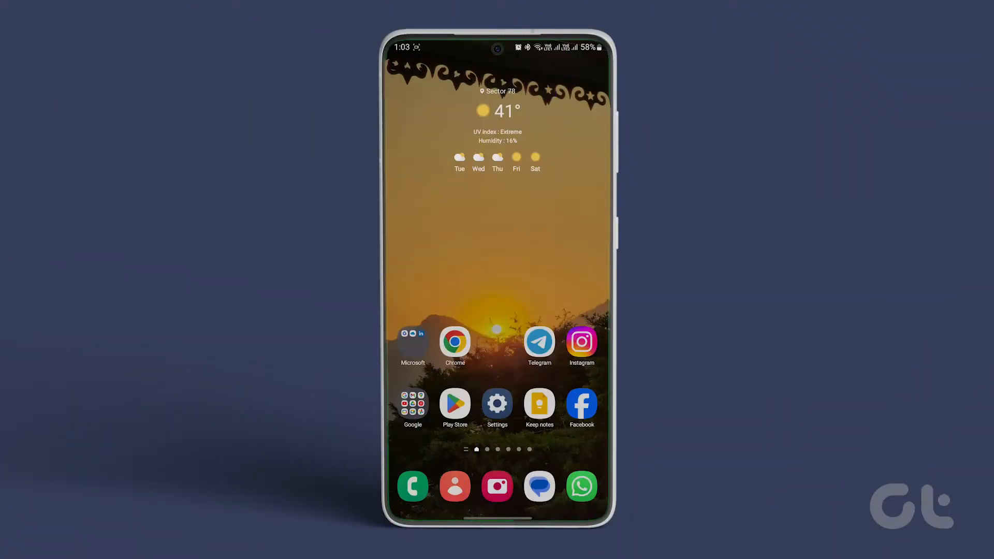
Step: Open the device Settings to clear the Google Play Store's cache
click(455, 405)
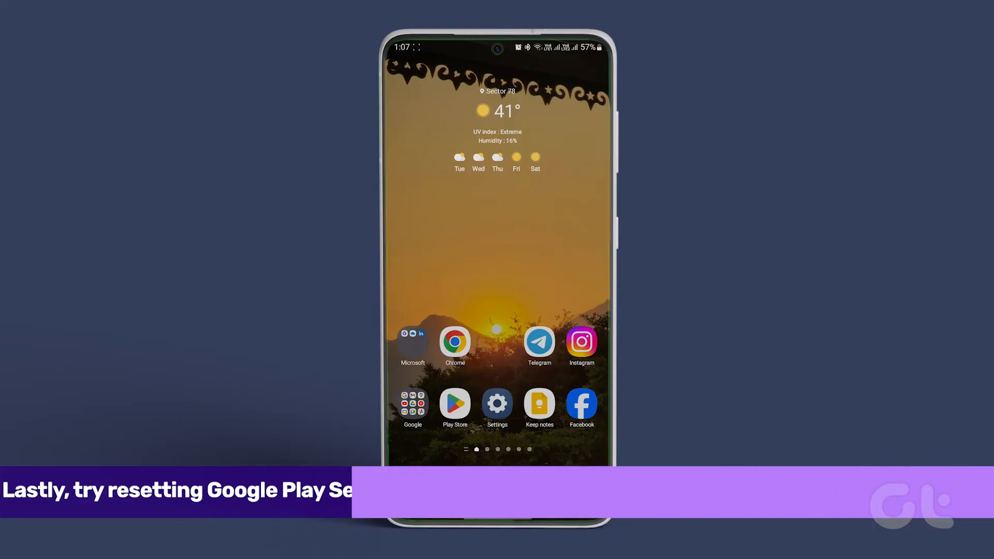
Step: Open Settings and go to the Google Play services app details
click(497, 403)
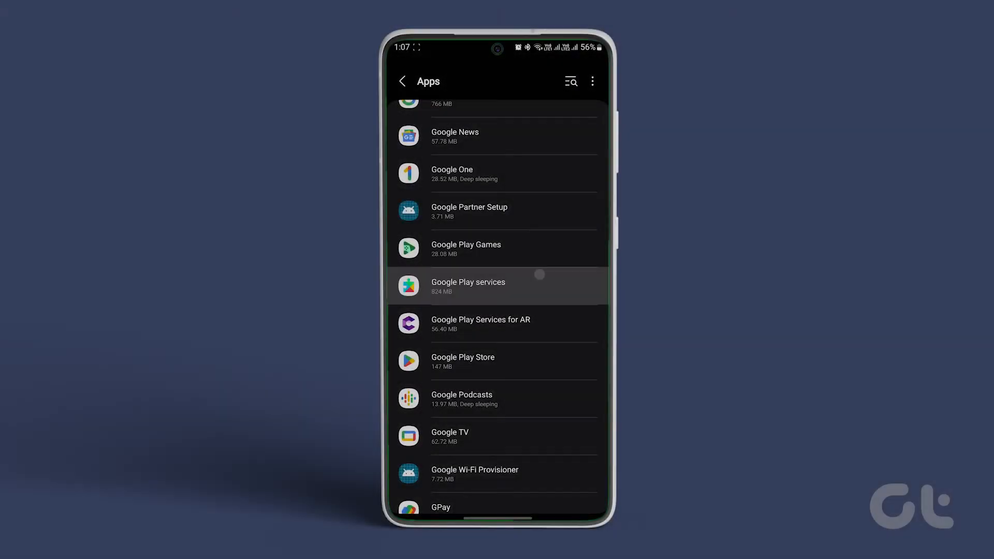
click(496, 287)
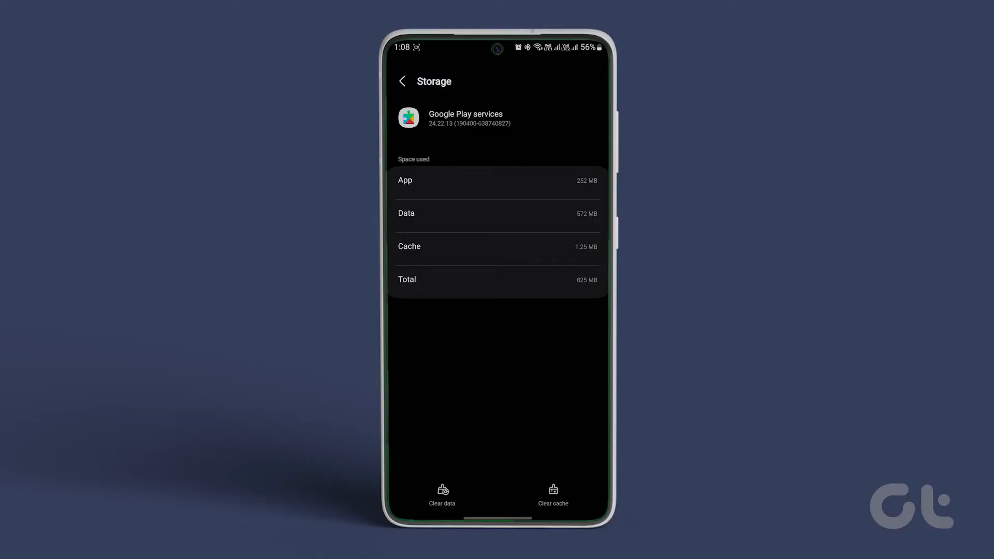